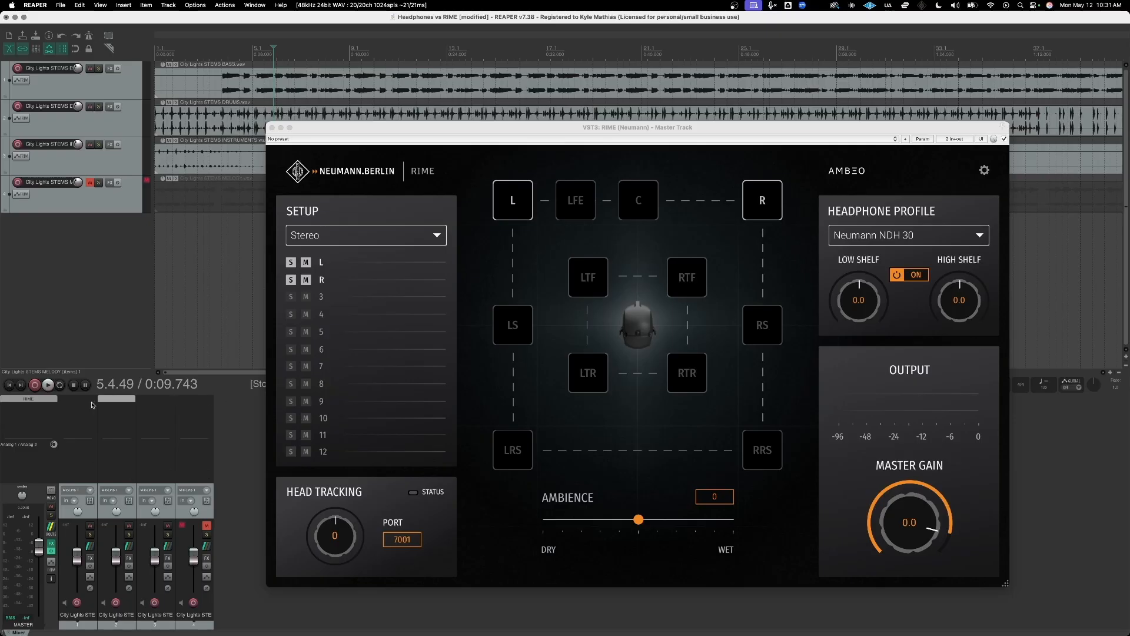
mouse_move(28, 399)
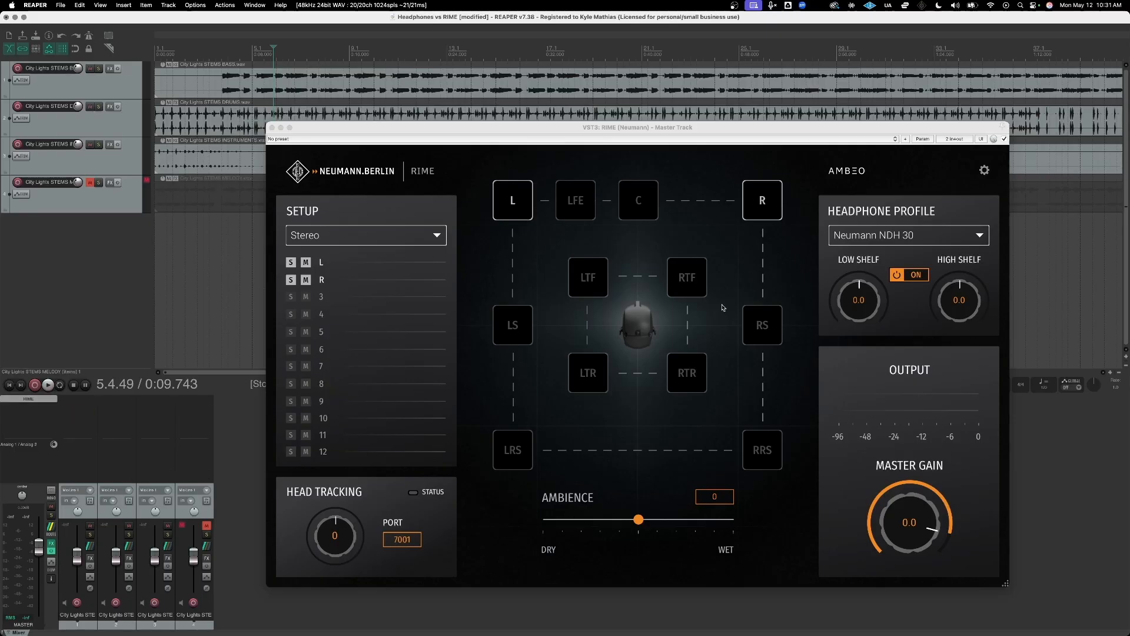
Play the stereo song through RIME on the master, then show its ITD settings (61.0 cm head, 15.5 cm ear-to-ear).
left_click(904, 235)
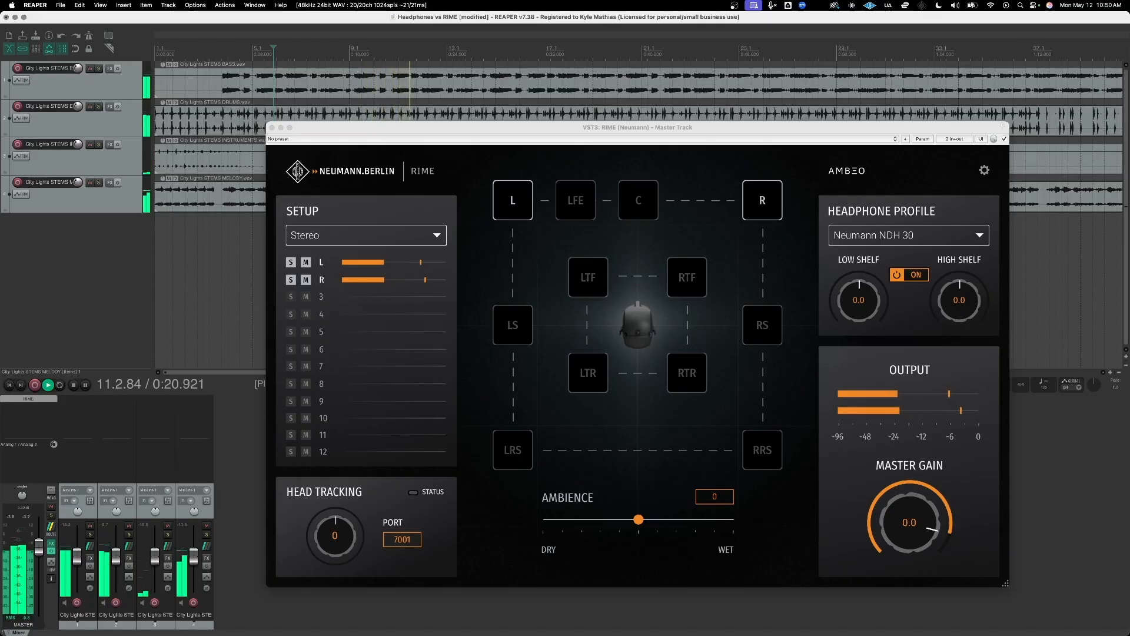
left_click(982, 170)
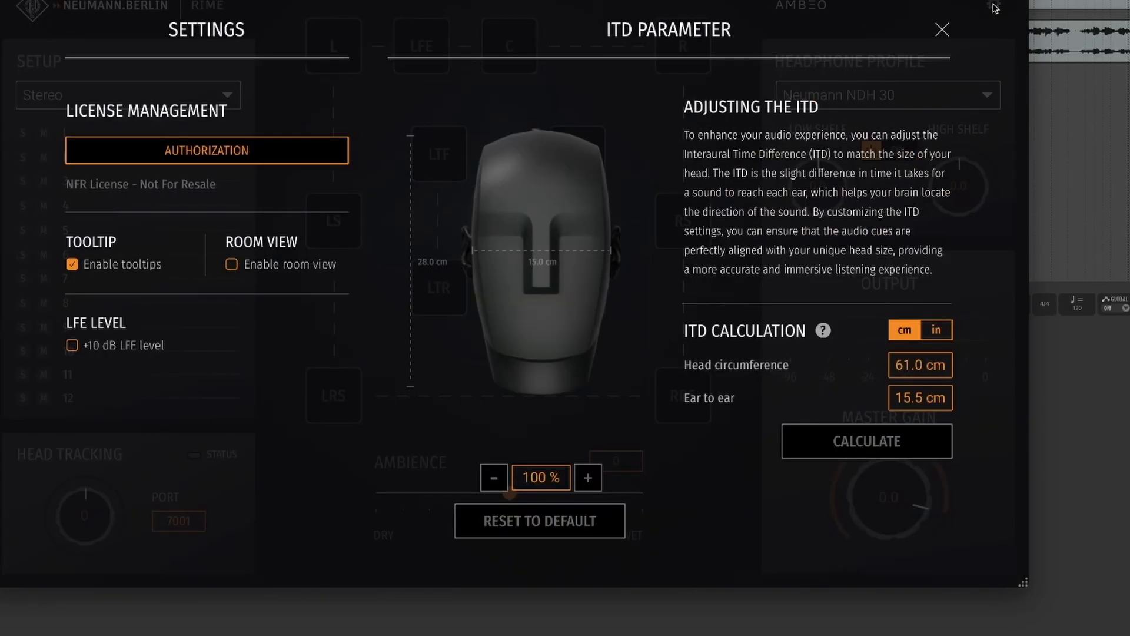
mouse_move(938, 367)
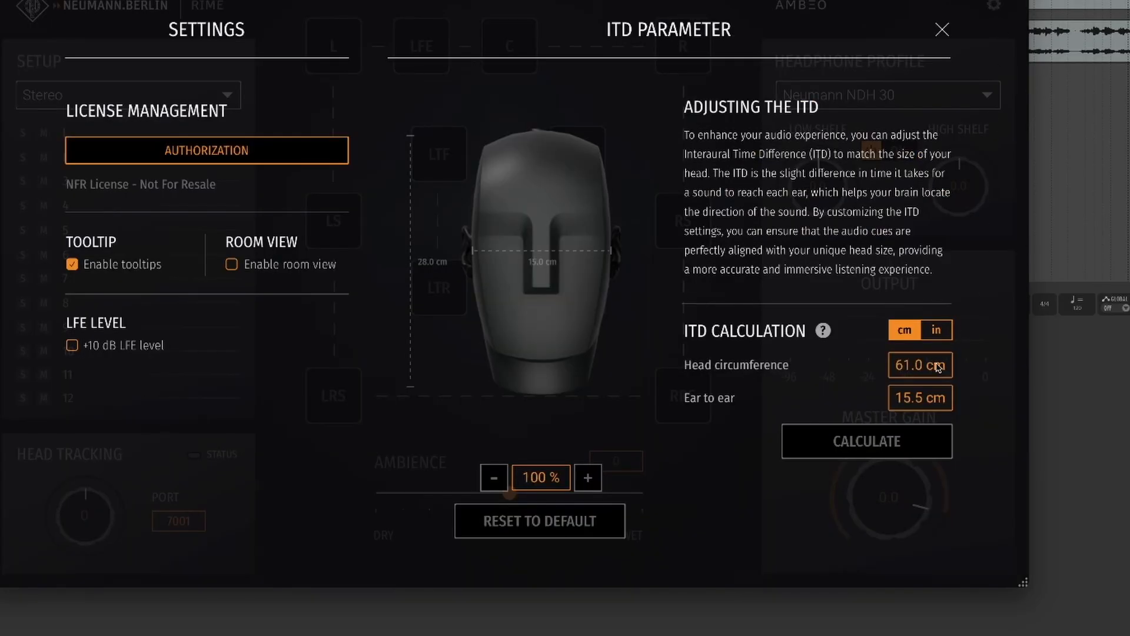
mouse_move(914, 409)
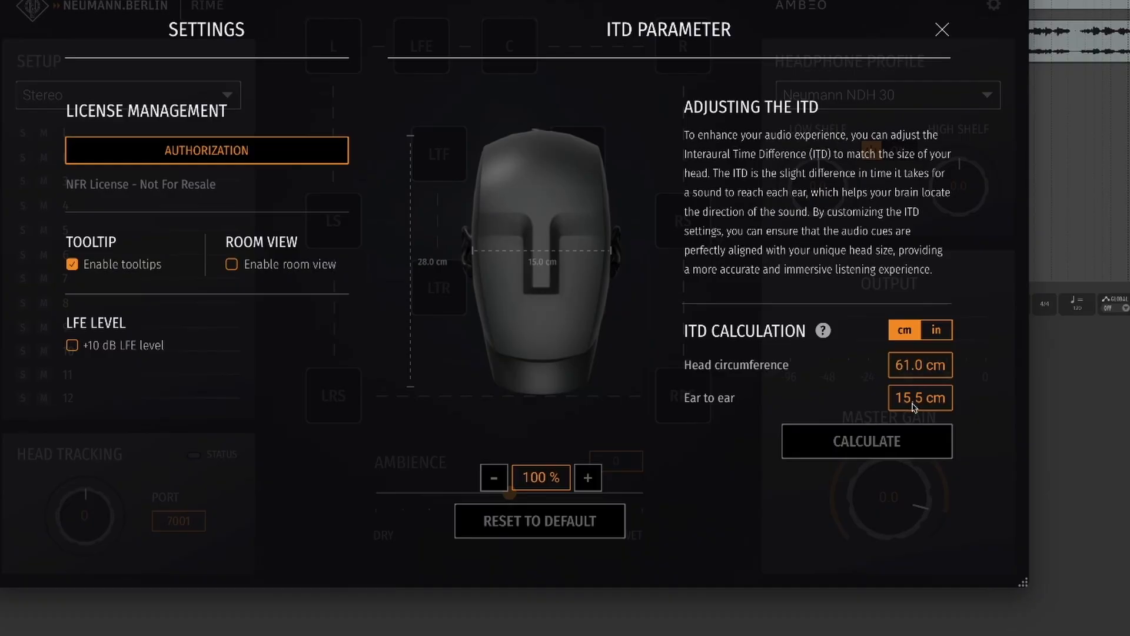
mouse_move(989, 393)
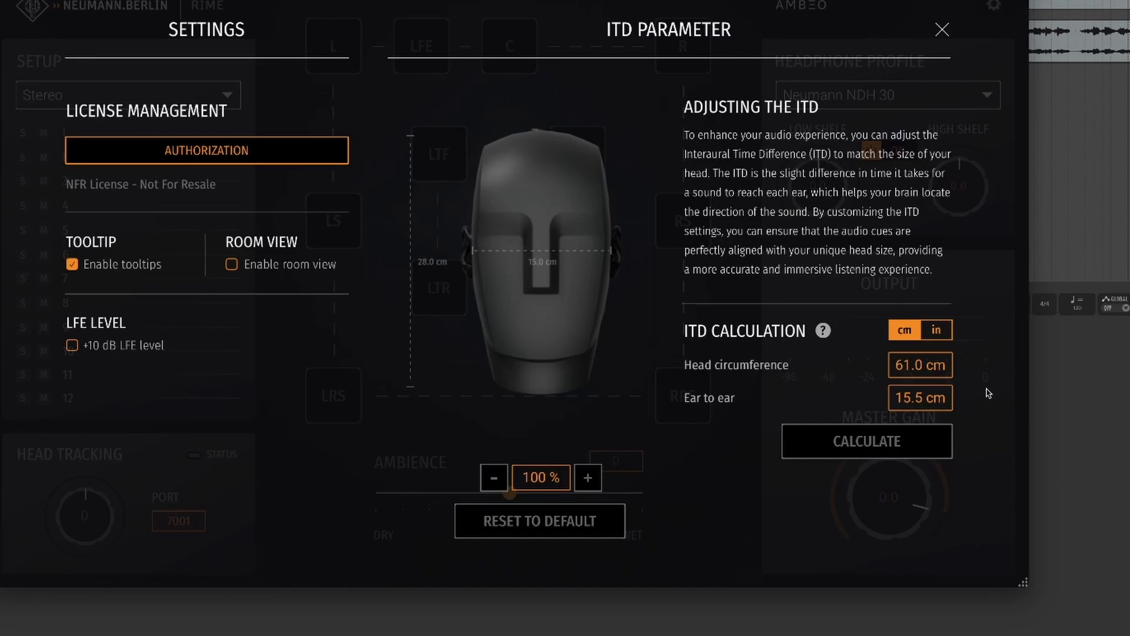
In the 7.1.4 session, pan the Drums ReaSurroundPan puck from centre to front right.
left_click(941, 30)
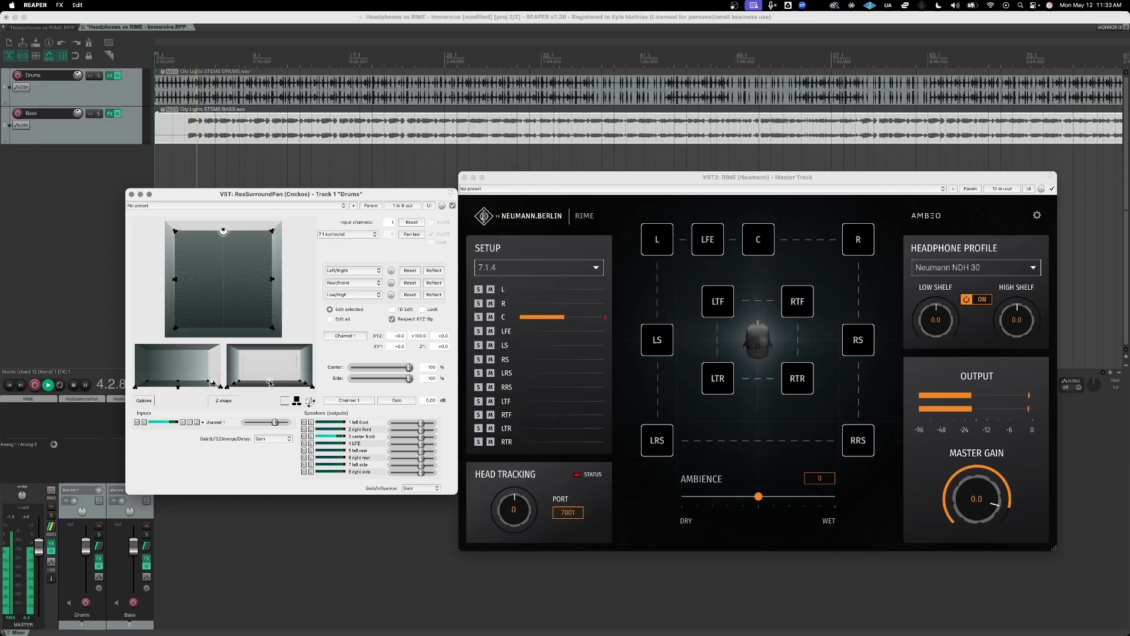
left_click_drag(224, 231, 272, 230)
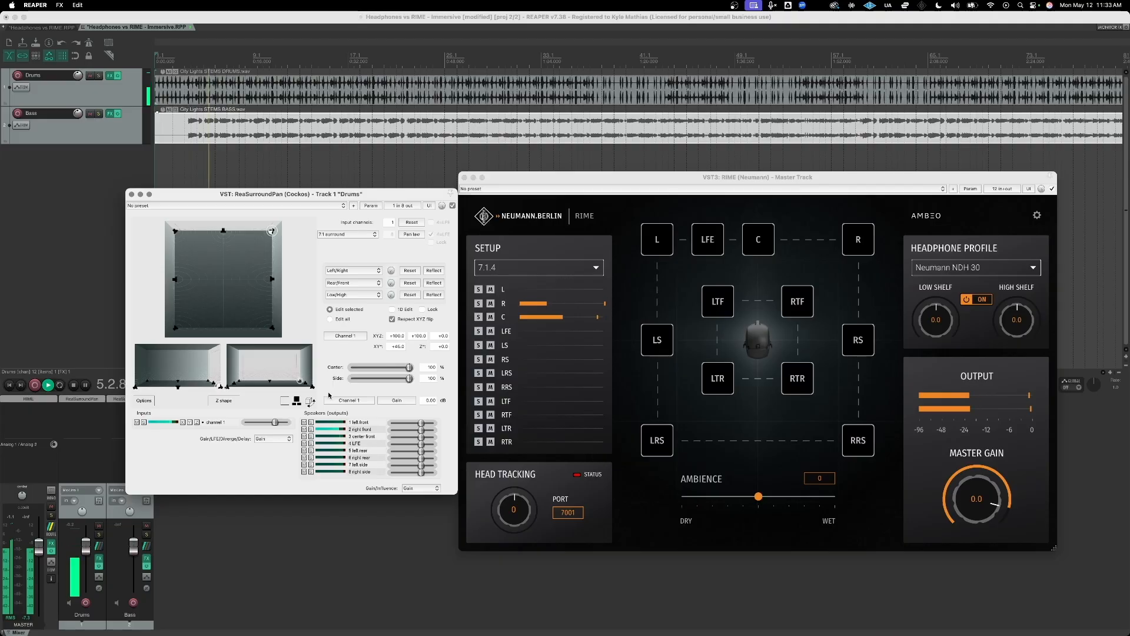